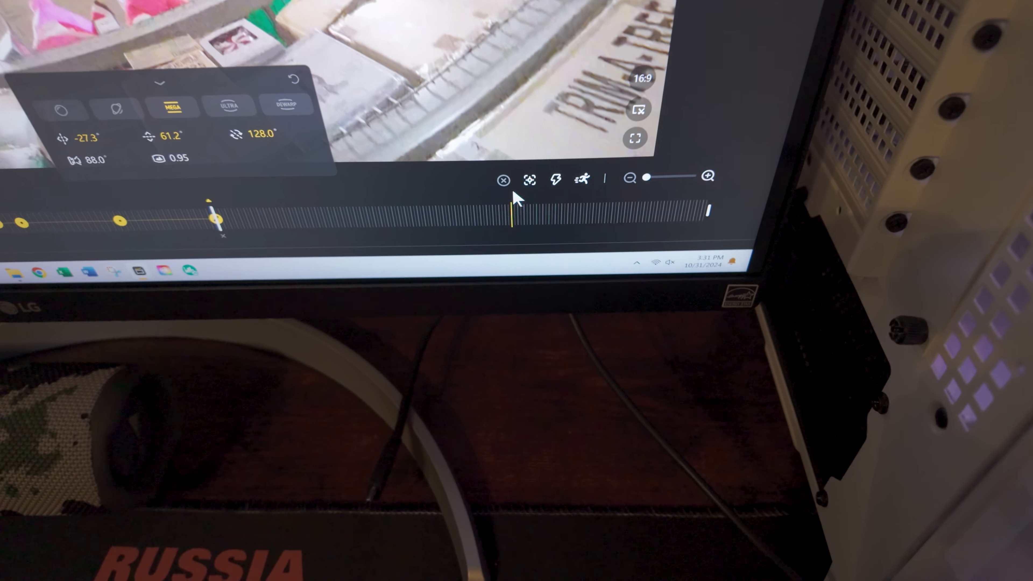
mouse_move(529, 177)
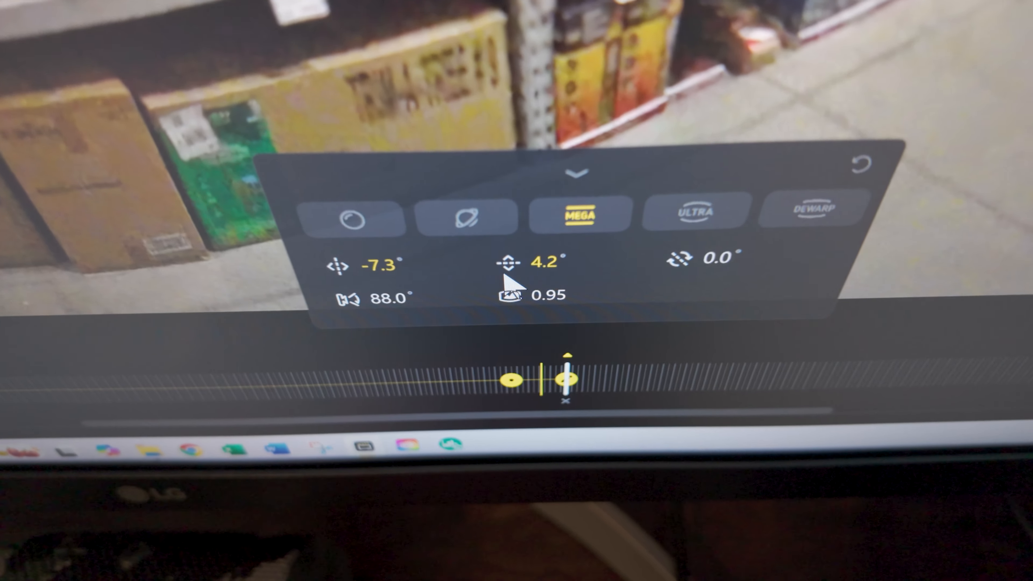
Raise the keyframe's tilt from 4.2° to about 16.2°, aiming the view at the higher shelves
drag(568, 379, 586, 376)
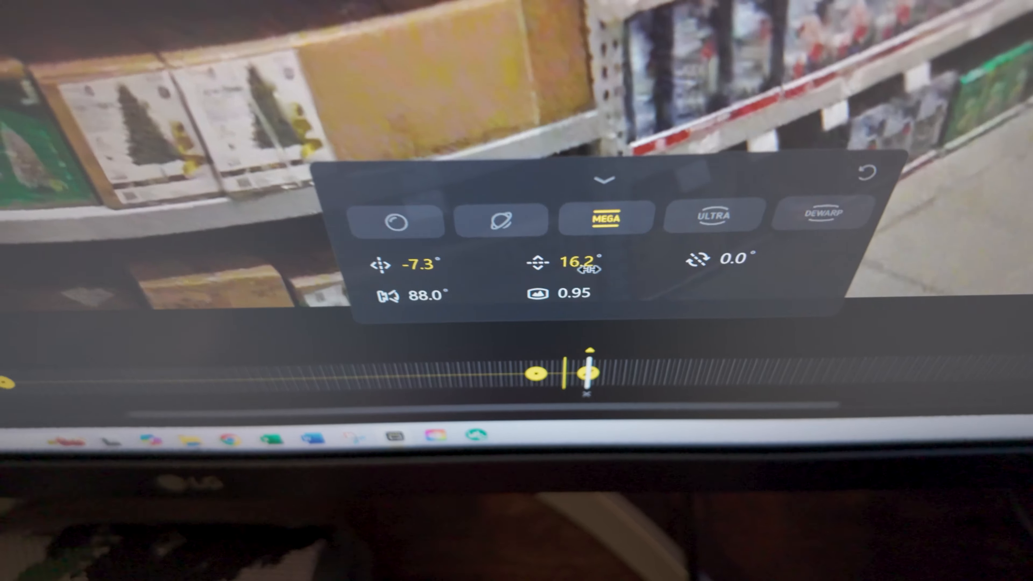